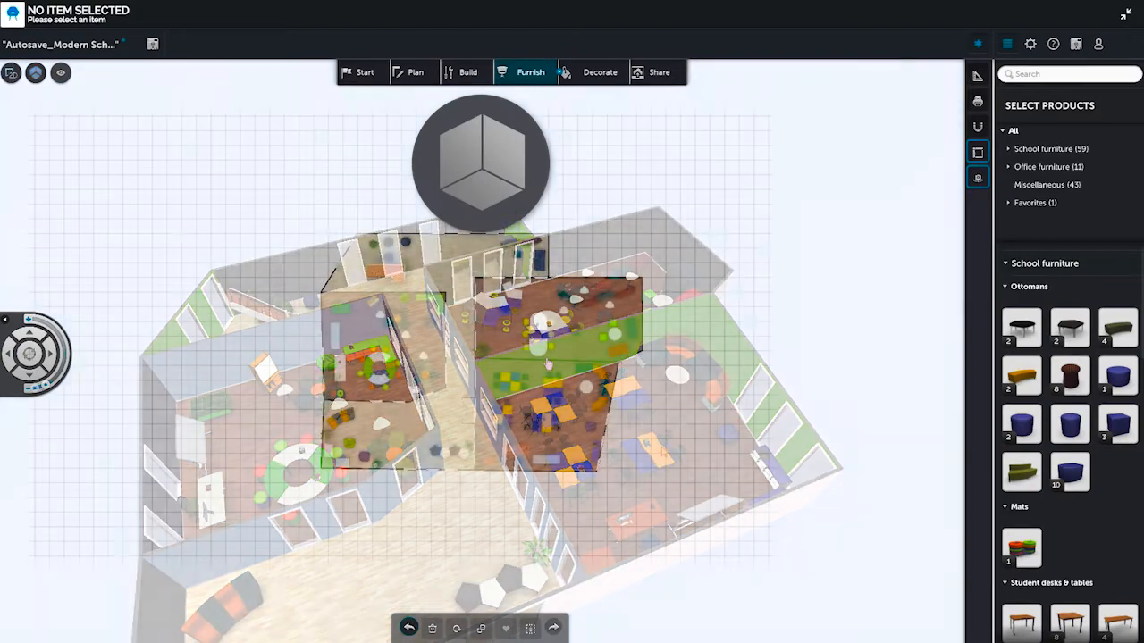
Switch the furnished classroom design to the top-down 2D floor plan view
{"action": "left_click", "coordinate": [479, 161]}
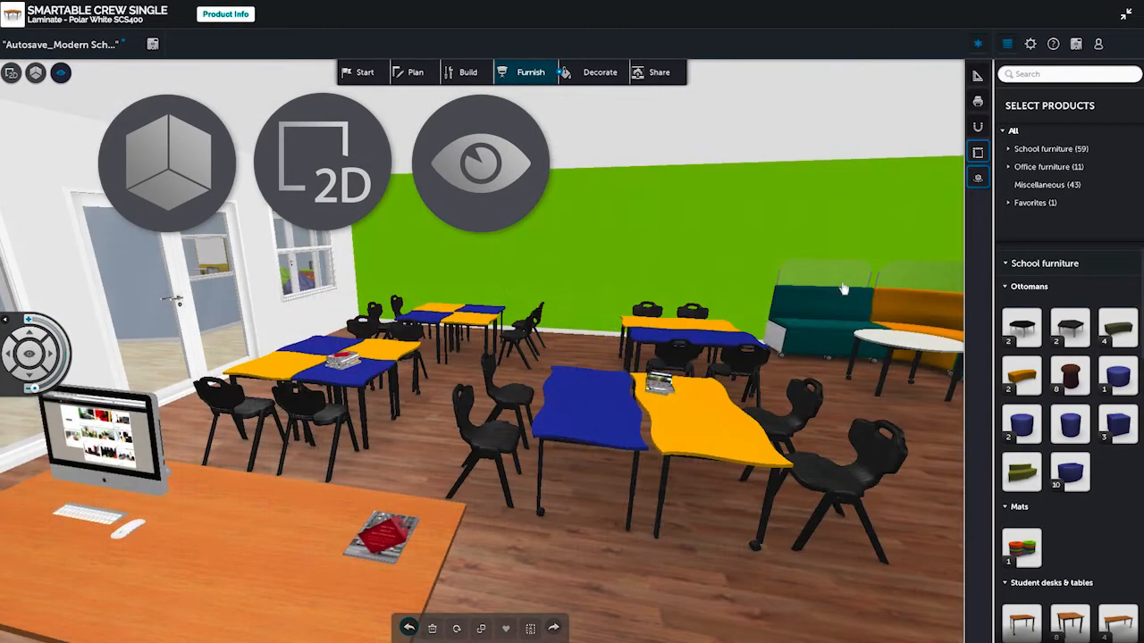
{"action": "left_click", "coordinate": [322, 161]}
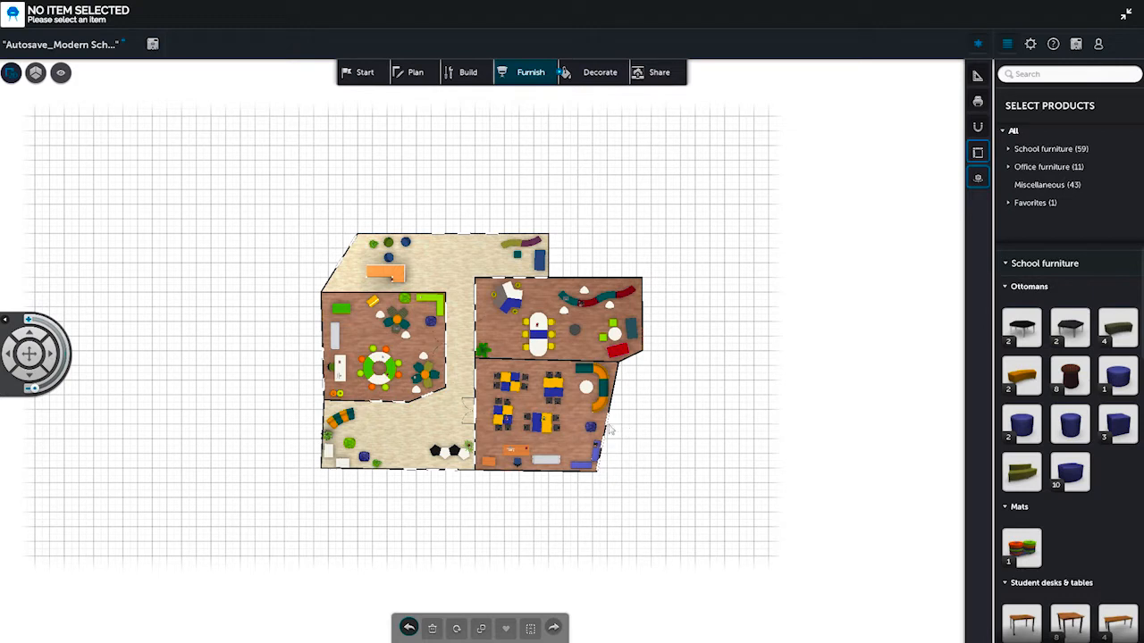
{"action": "mouse_move", "coordinate": [103, 170]}
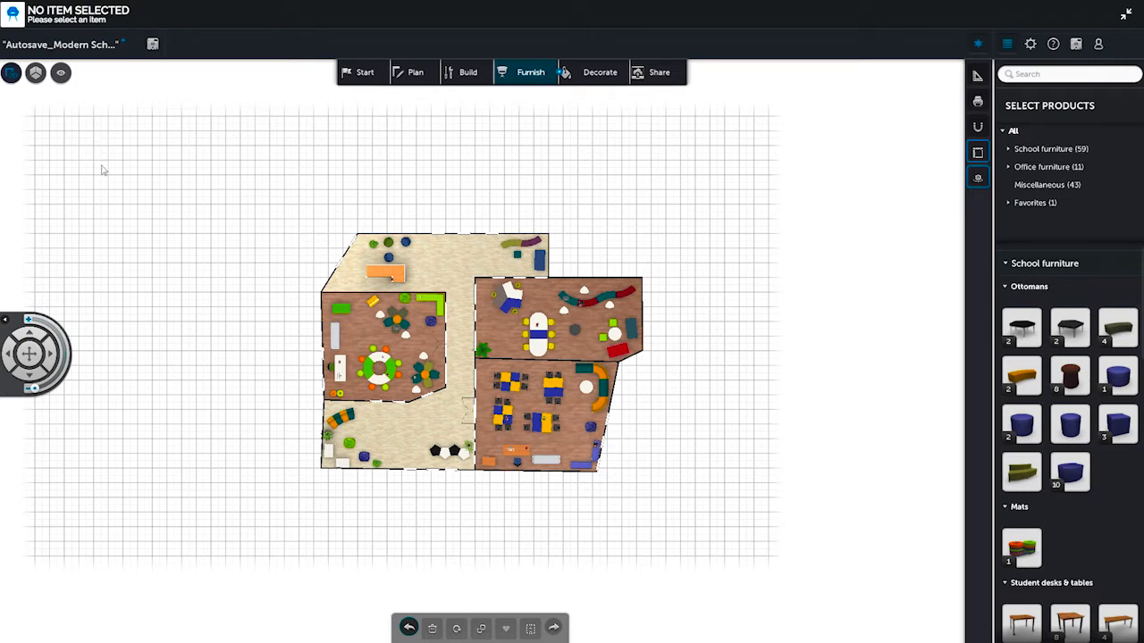
{"action": "mouse_move", "coordinate": [114, 190]}
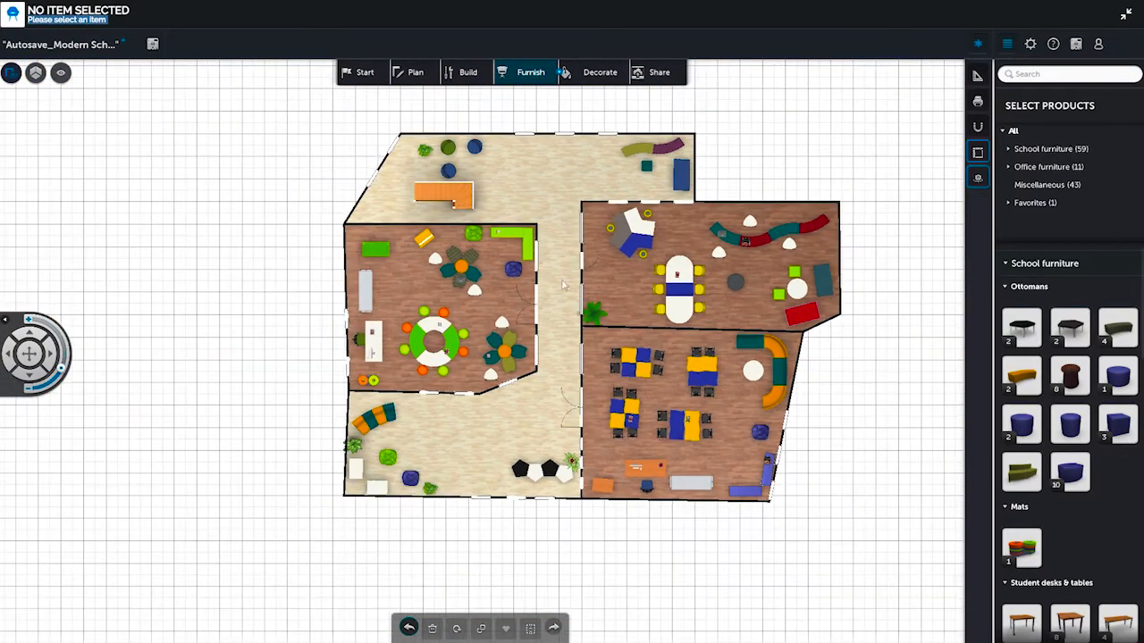
Return the furnished school layout to the 3D model view
{"action": "left_click", "coordinate": [35, 72]}
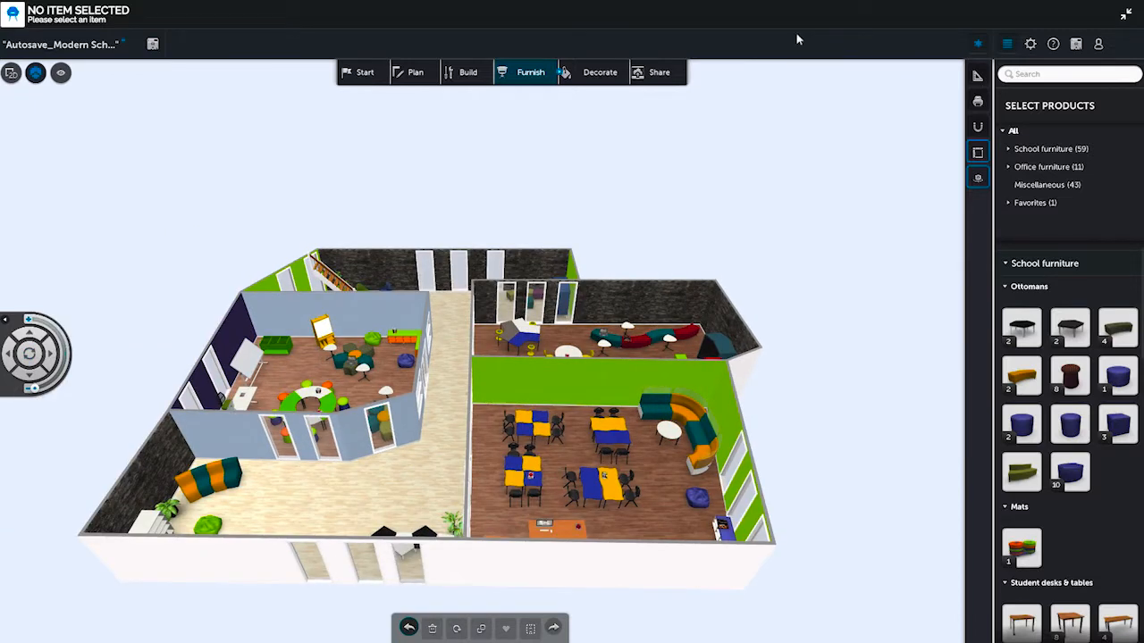
{"action": "mouse_move", "coordinate": [793, 247]}
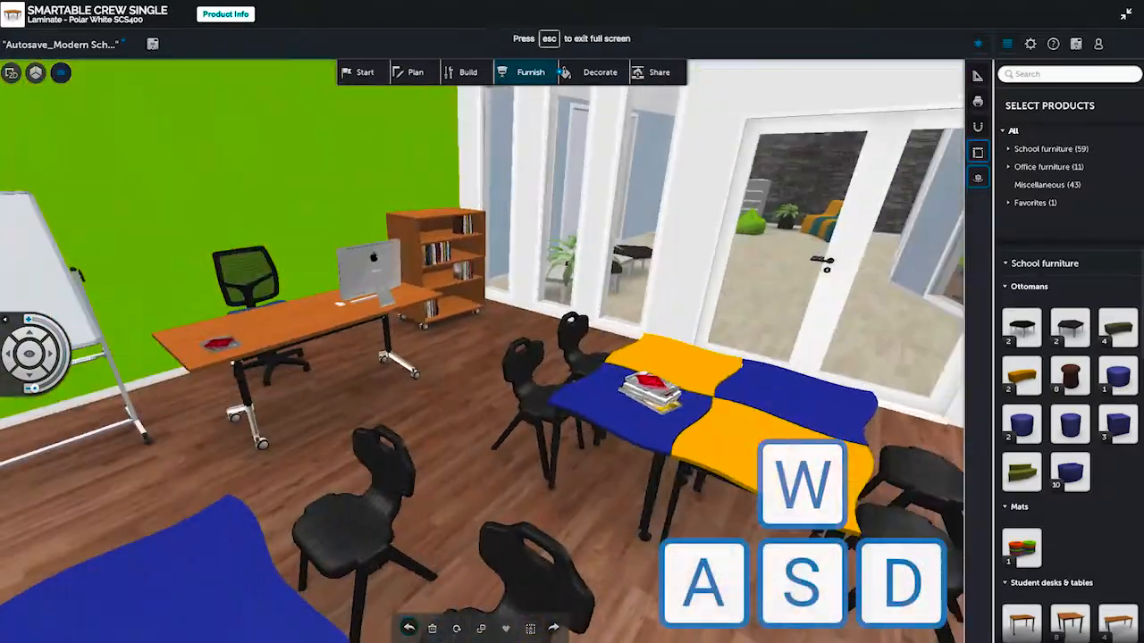
Walk forward through the classroom at eye level among the desks and chairs
{"action": "key", "text": "w"}
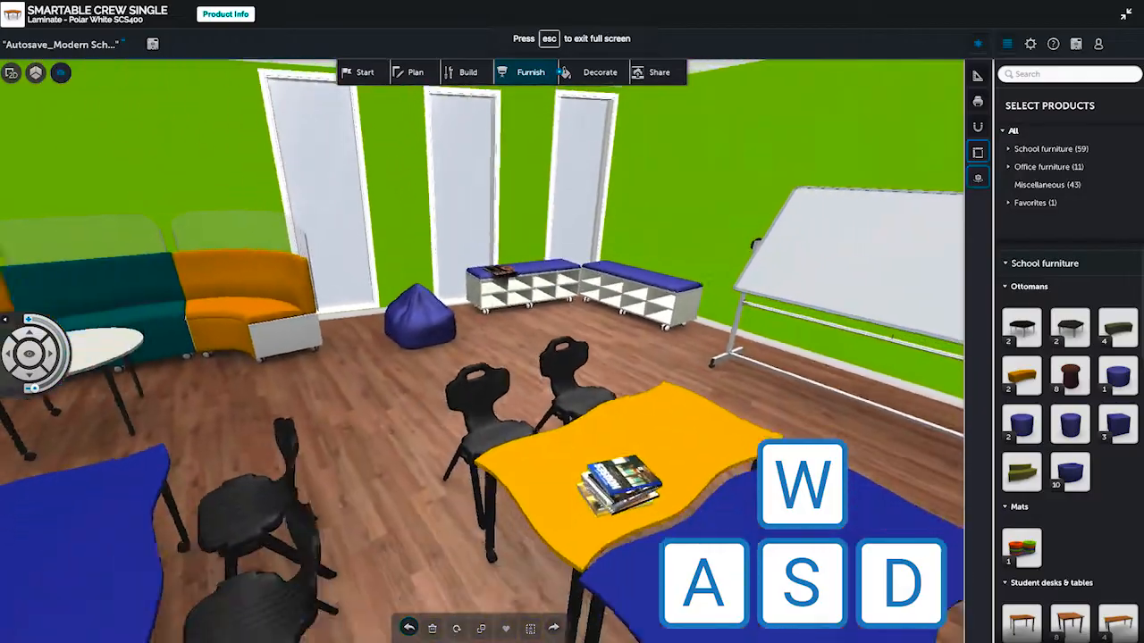